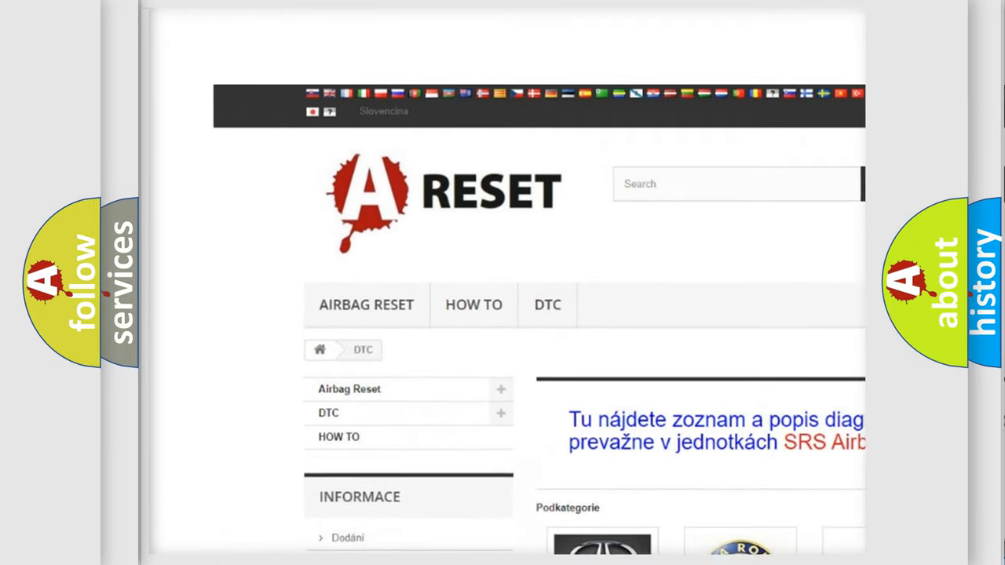
{"action": "scroll", "scroll_direction": "down", "scroll_amount": 3}
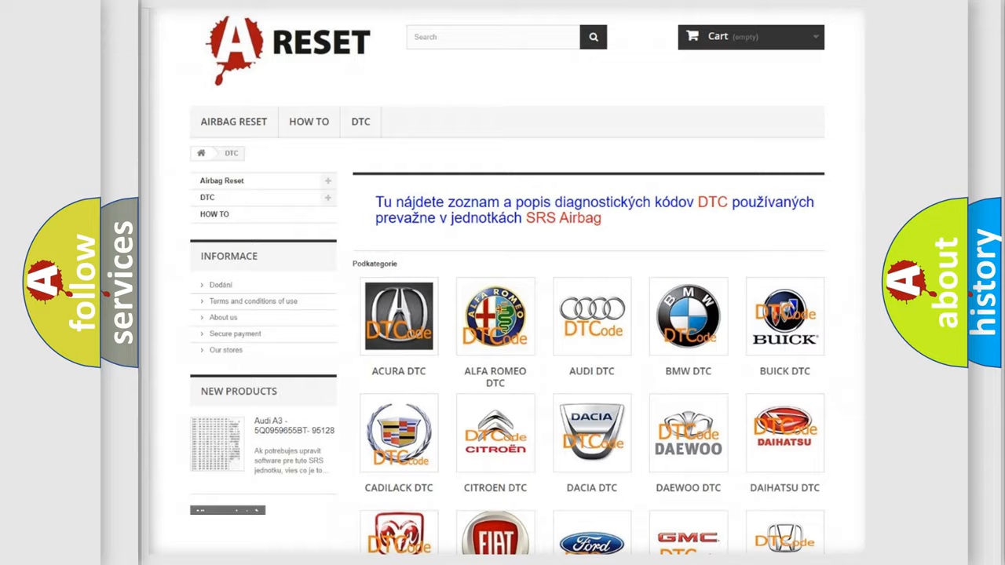
{"action": "scroll", "scroll_direction": "down", "scroll_amount": 3}
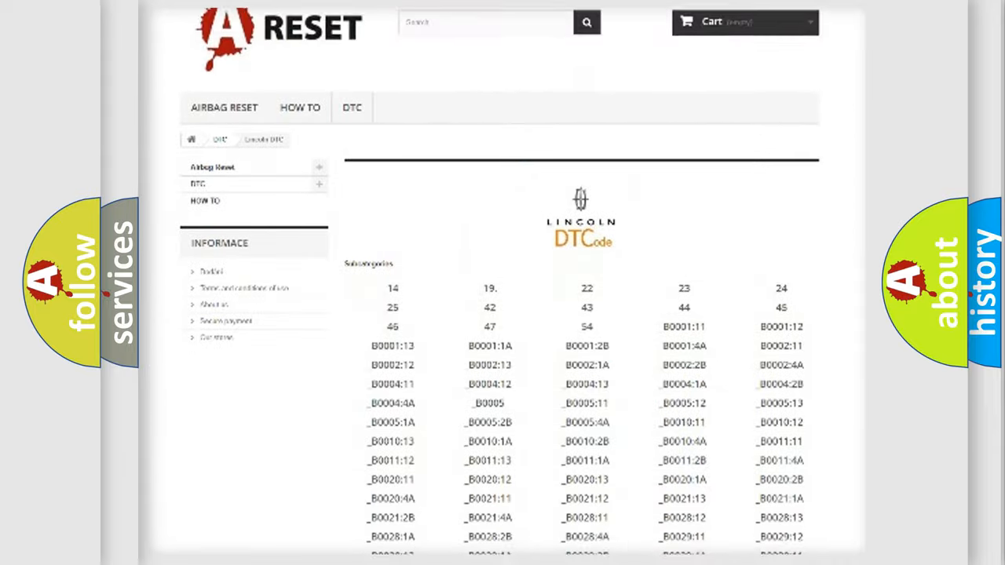
{"action": "scroll", "scroll_direction": "down", "scroll_amount": 3}
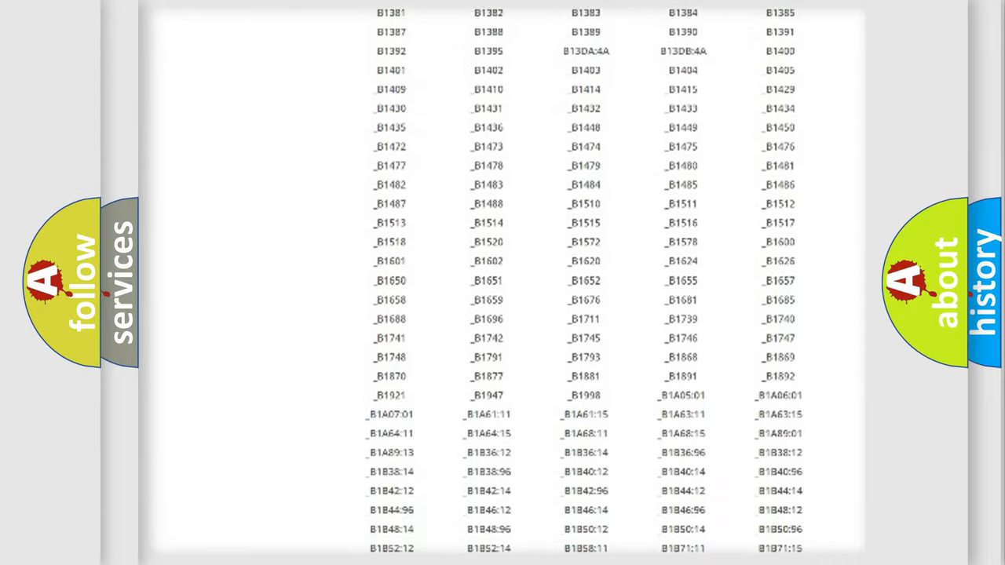